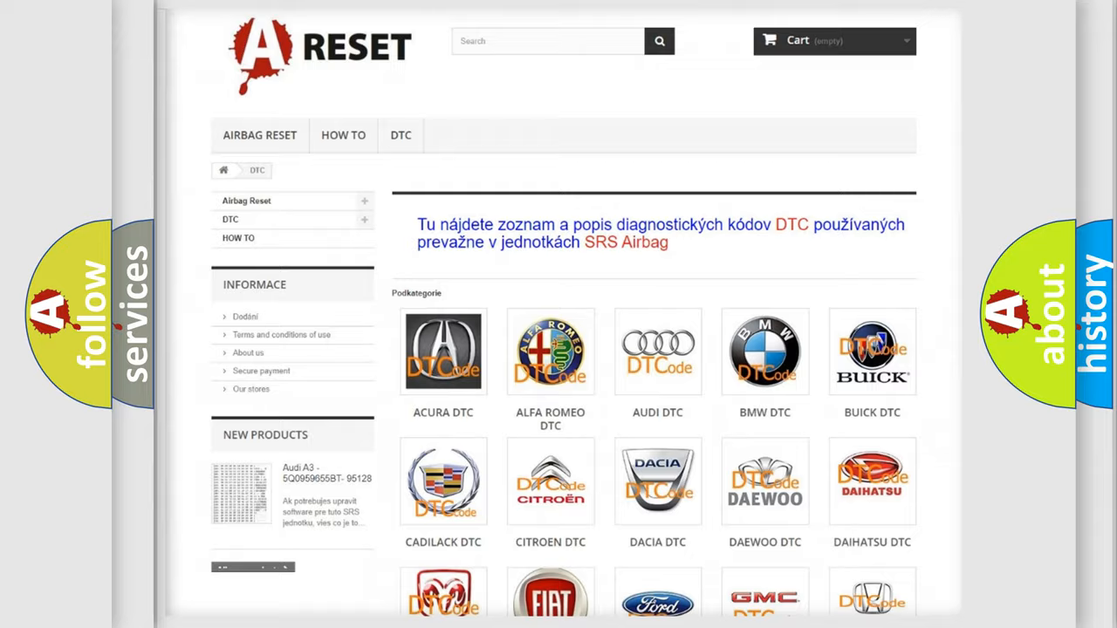
Open the Lincoln DTC tile from the brand grid and browse its trouble-code list.
scroll(down, 3)
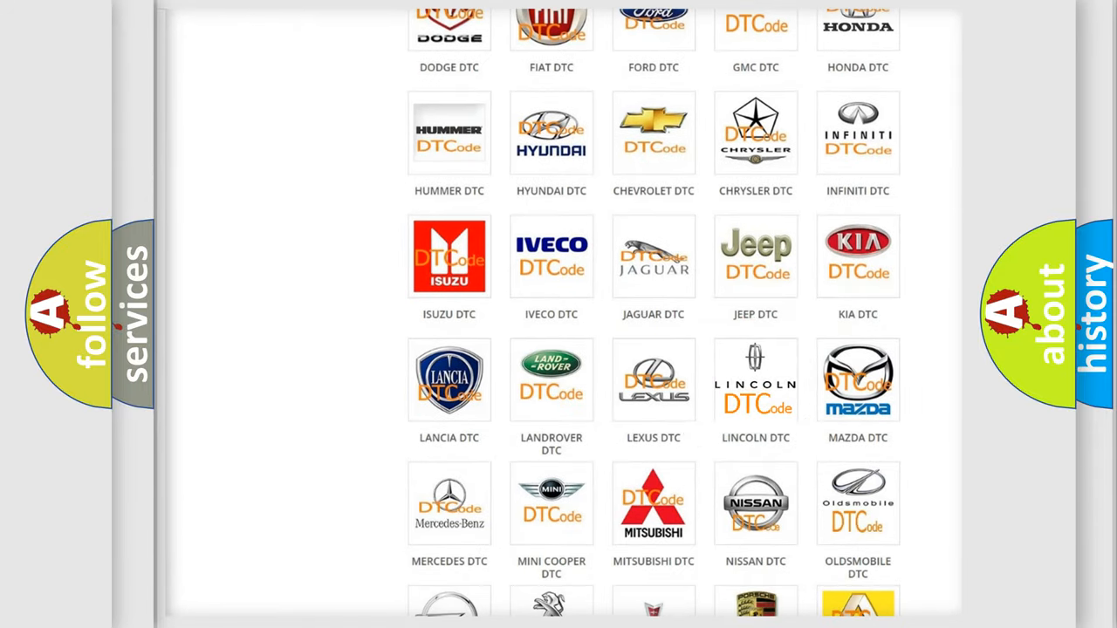
click(755, 381)
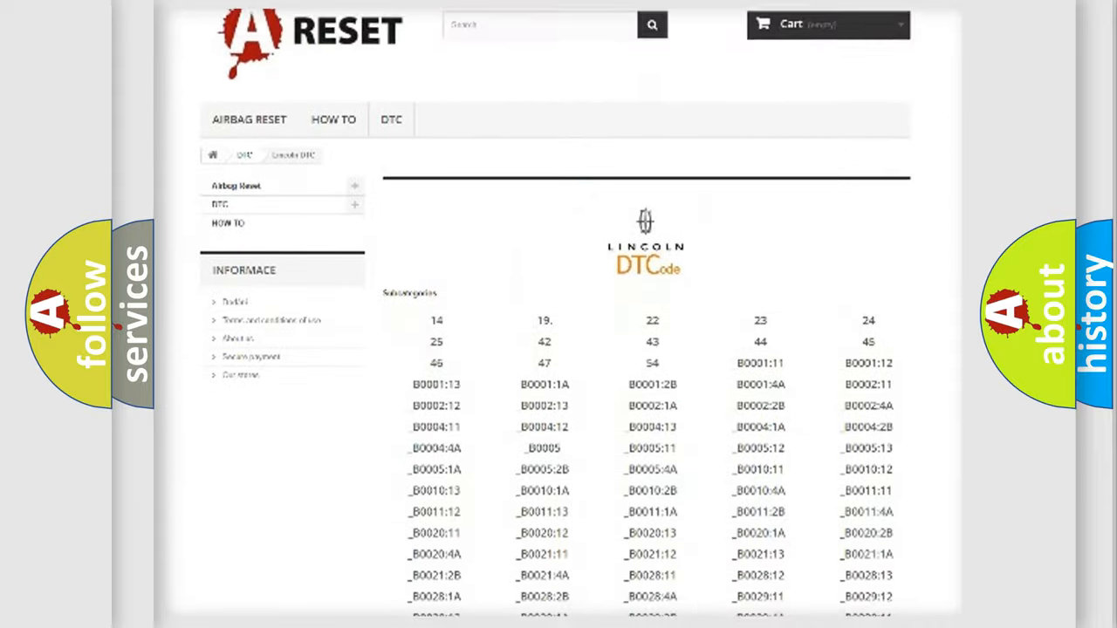
scroll(down, 3)
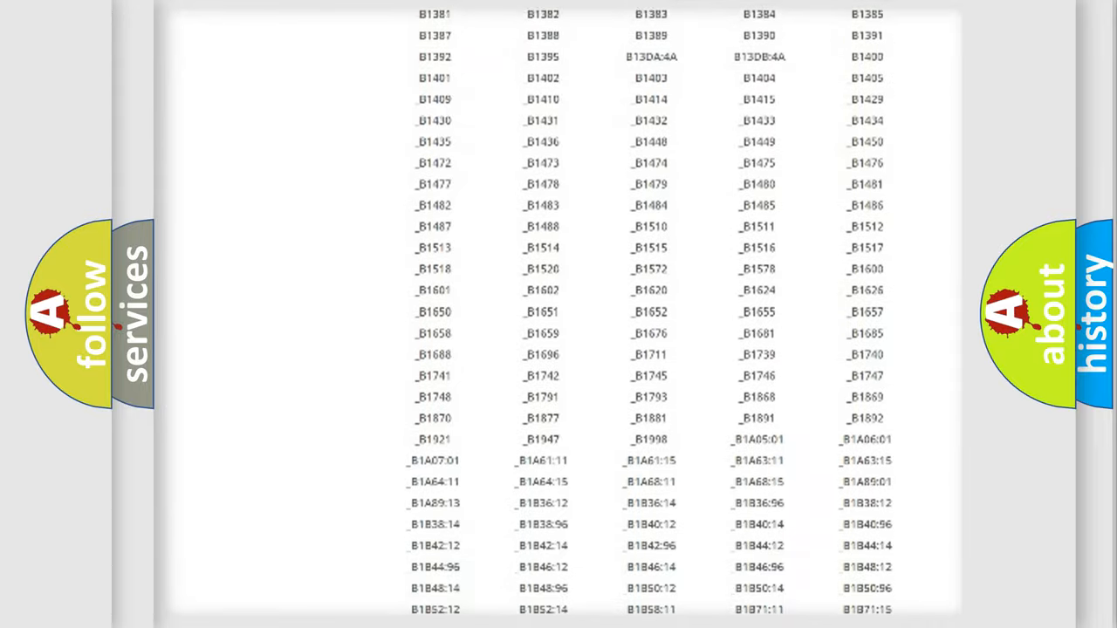